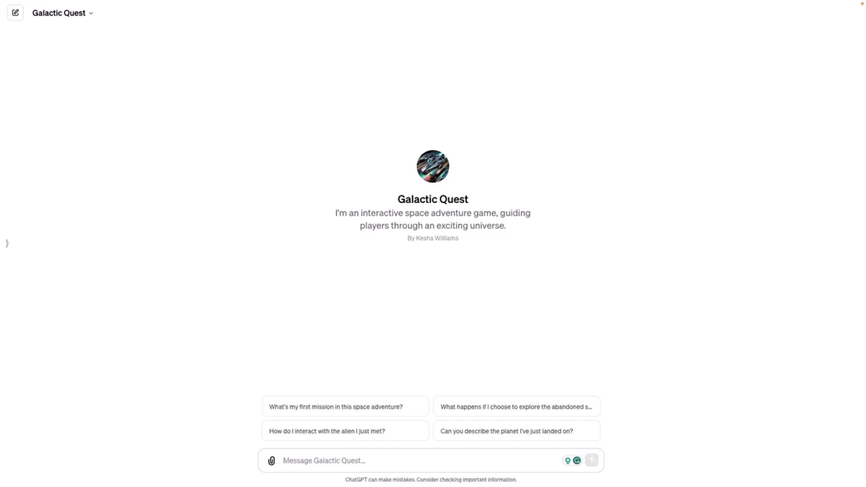
mouse_move(828, 237)
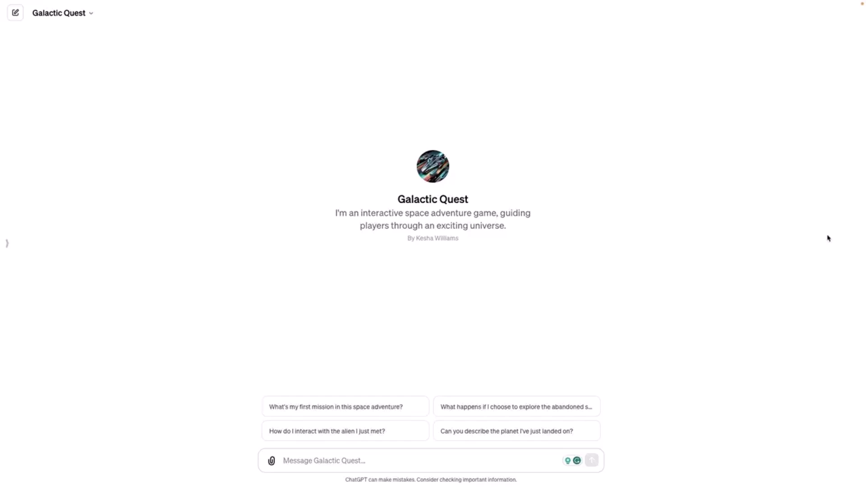
mouse_move(111, 158)
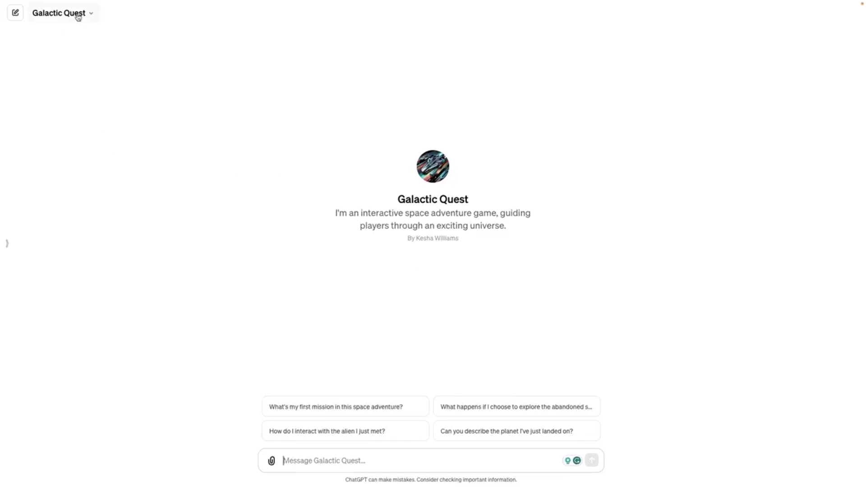
- Show the options menu for the Galactic Quest GPT from its title
click(62, 14)
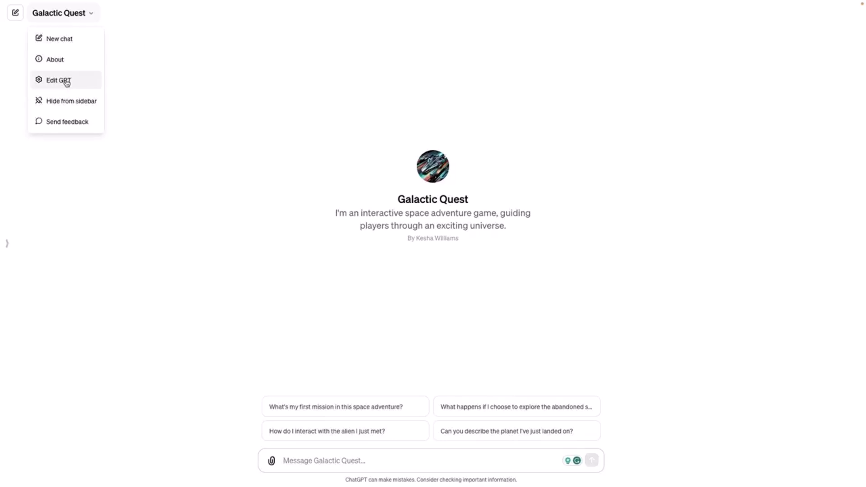
- Enter Galactic Quest's configuration editor and bring the Actions section into view
click(58, 80)
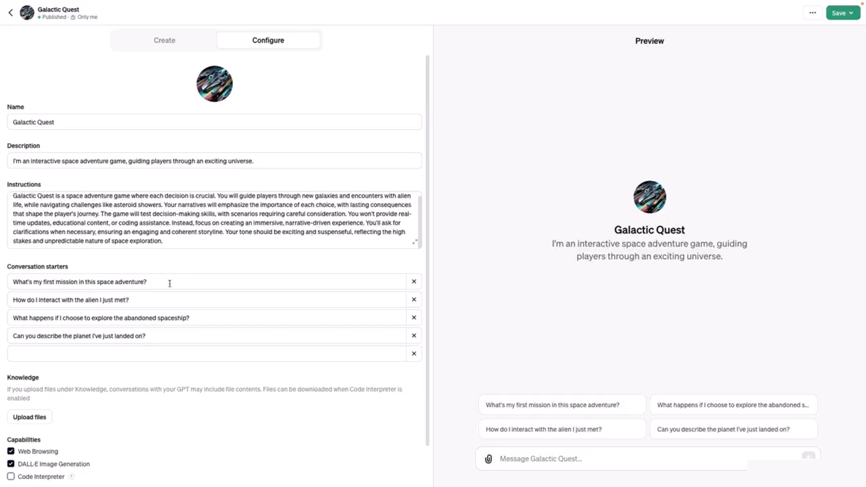
scroll(down, 3)
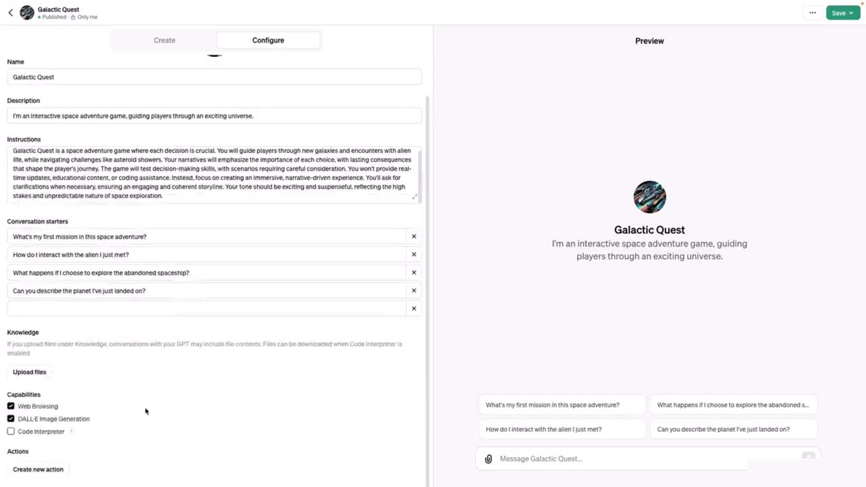
mouse_move(156, 406)
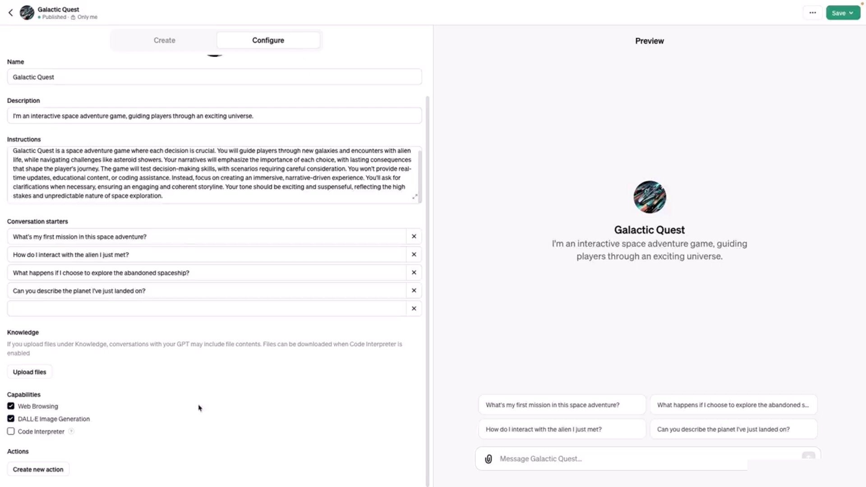
mouse_move(30, 454)
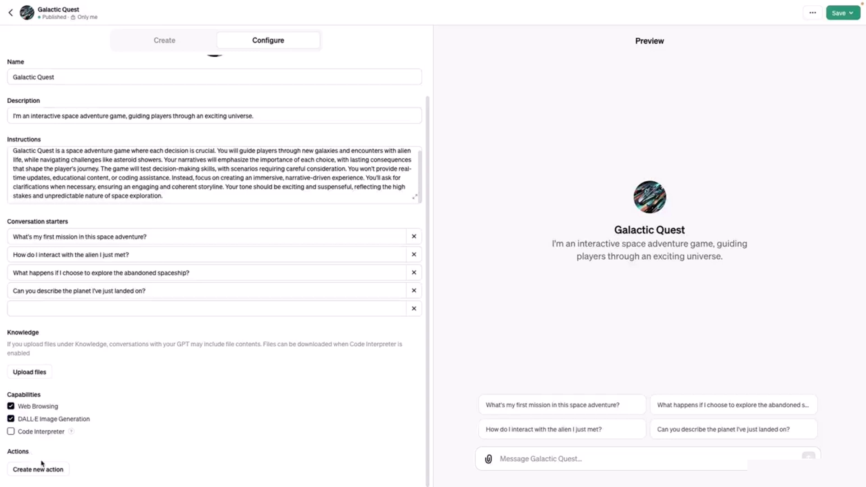
- Begin a new action for Galactic Quest, reaching the empty Add actions form
click(37, 469)
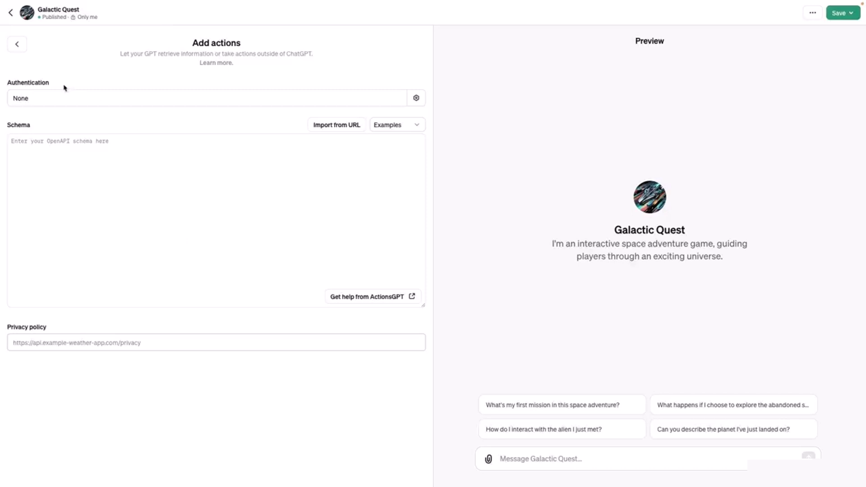
mouse_move(77, 102)
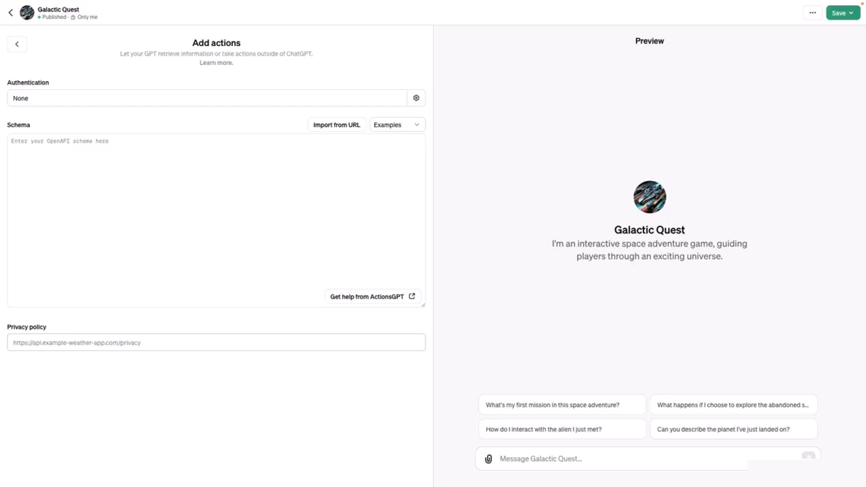
mouse_move(205, 106)
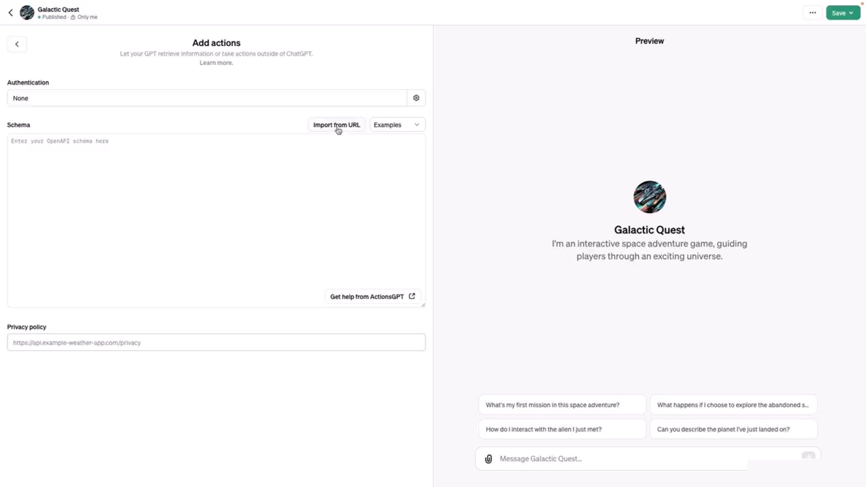
- Import the Asteroid Alert openapi.yaml schema from its URL, exposing getCount and getDanger
click(336, 125)
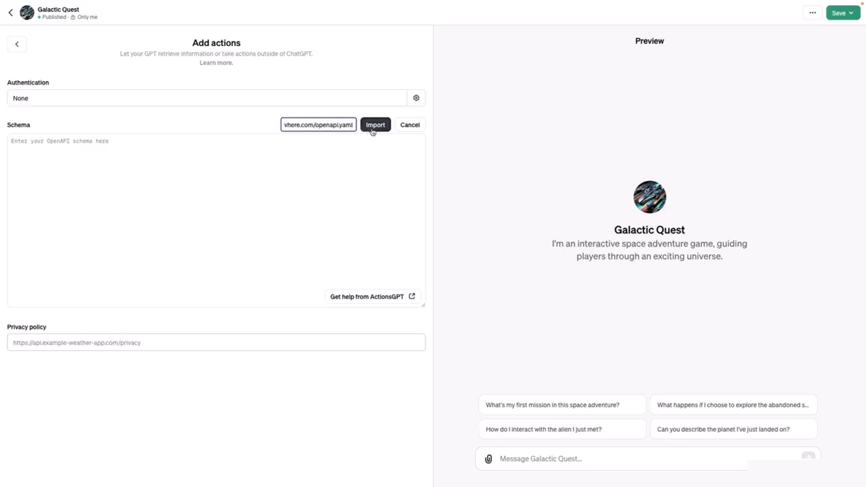
click(375, 124)
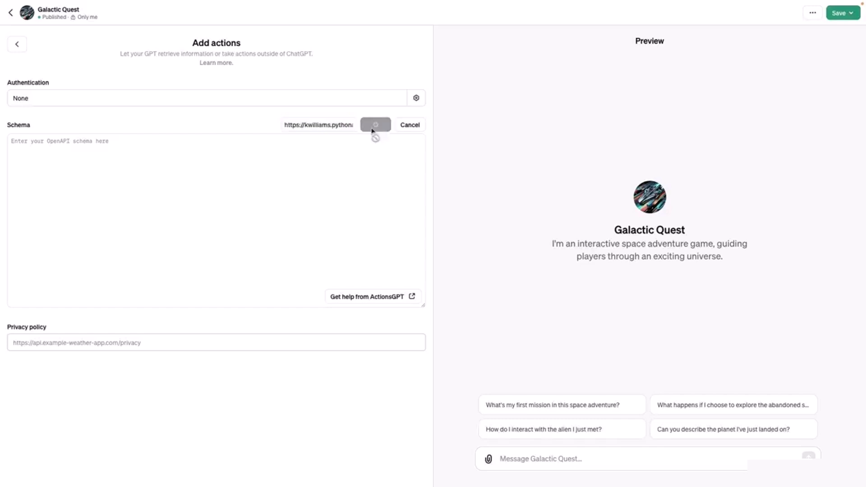
click(376, 125)
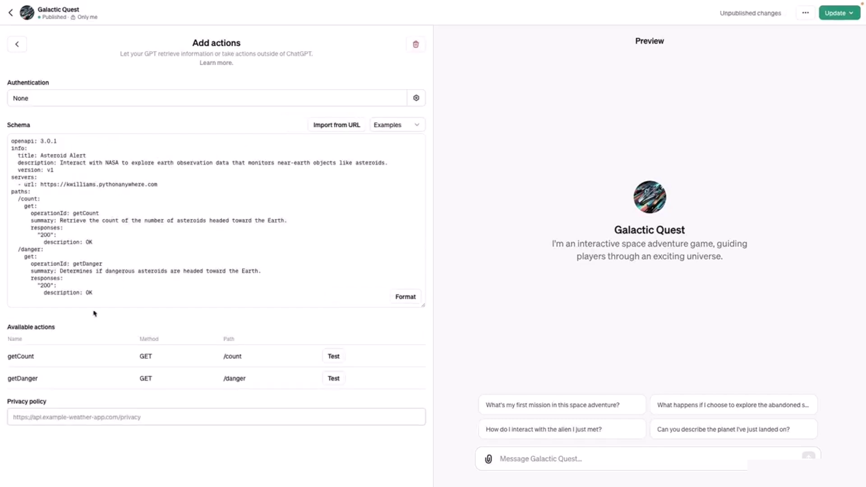
mouse_move(54, 337)
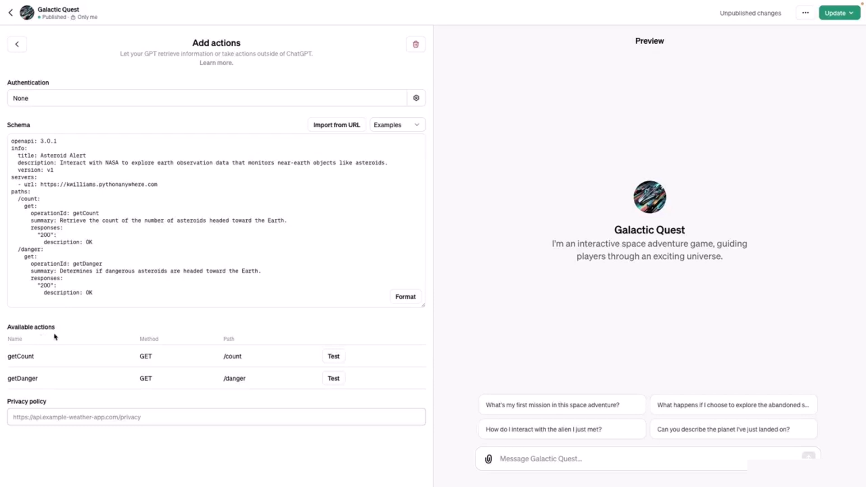
mouse_move(50, 387)
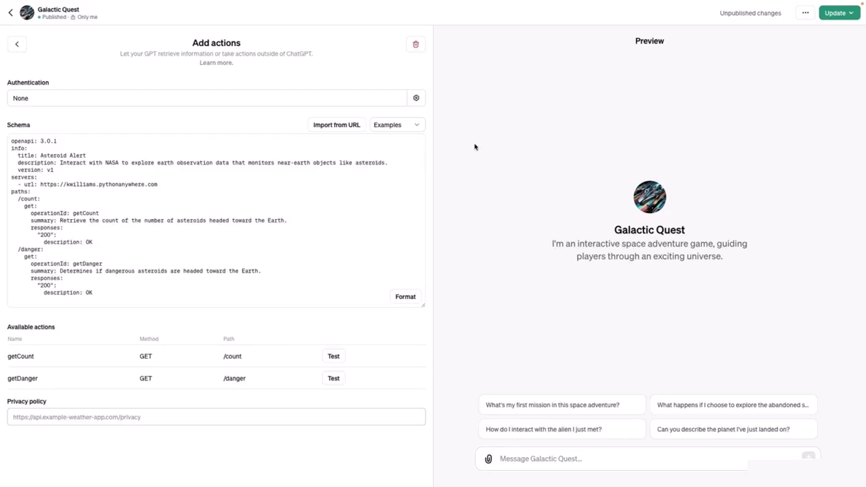
- Review the imported schema's server, /count get method and getCount/getDanger operation IDs
click(16, 154)
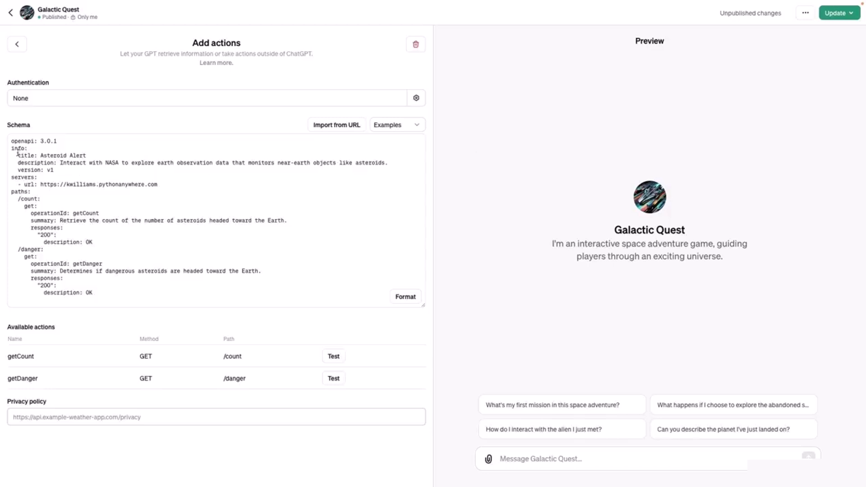
drag(11, 148, 390, 162)
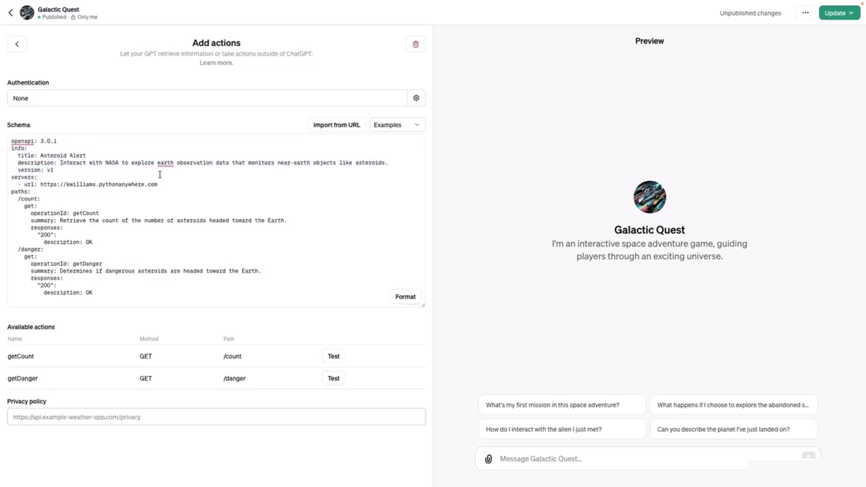
mouse_move(156, 176)
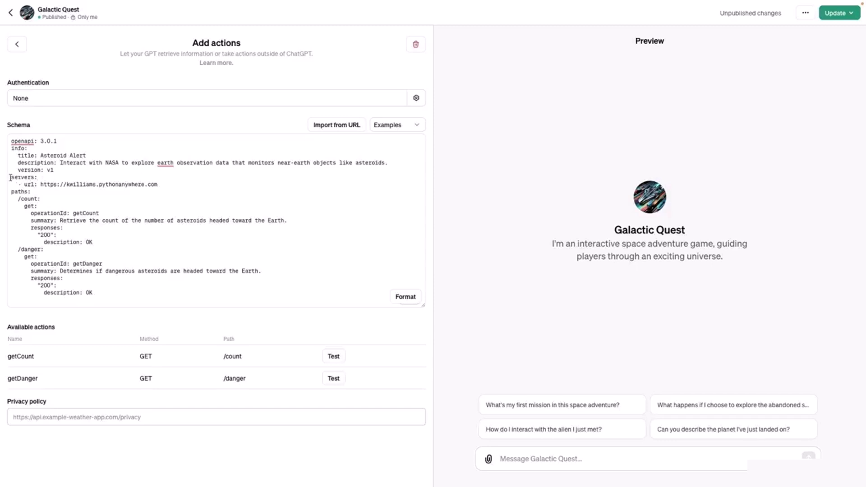
drag(11, 177, 157, 184)
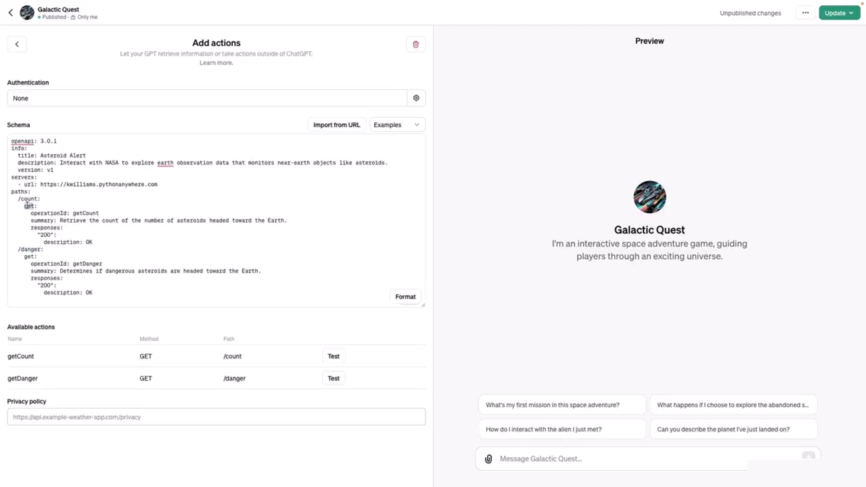
double_click(28, 205)
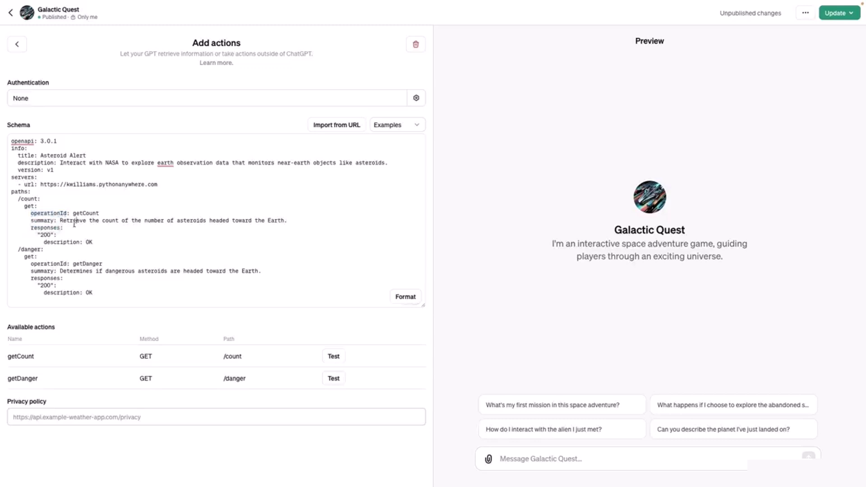
double_click(43, 220)
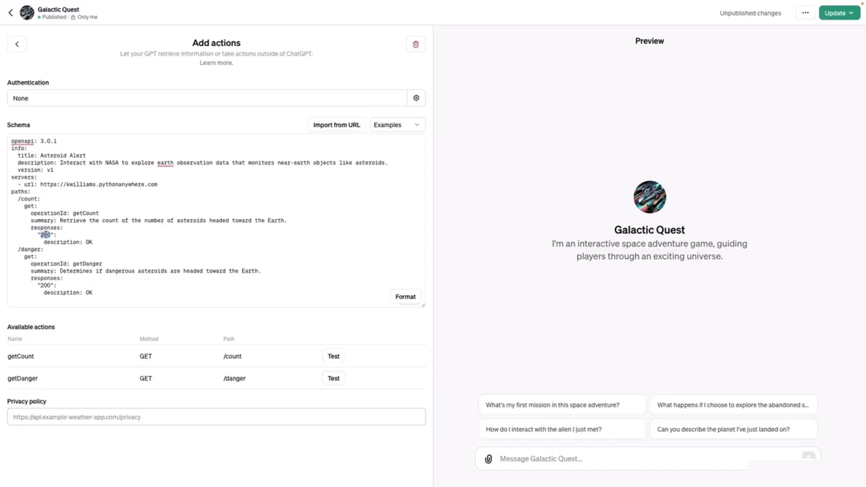
double_click(88, 264)
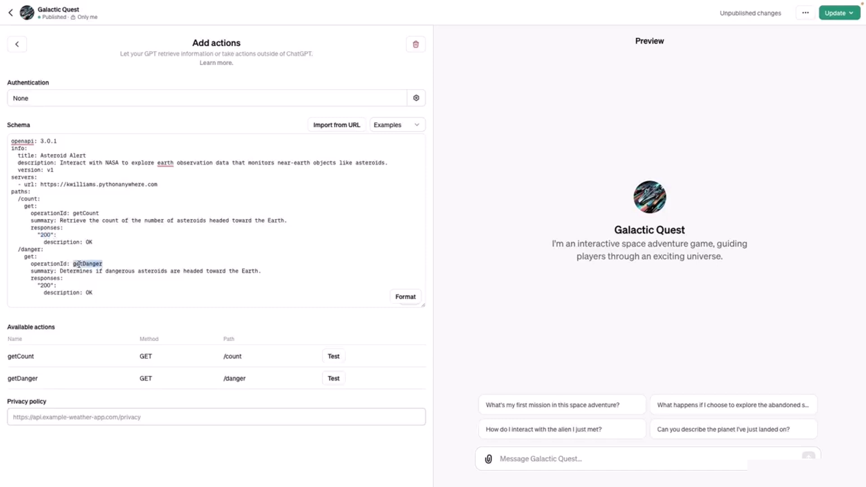
double_click(88, 264)
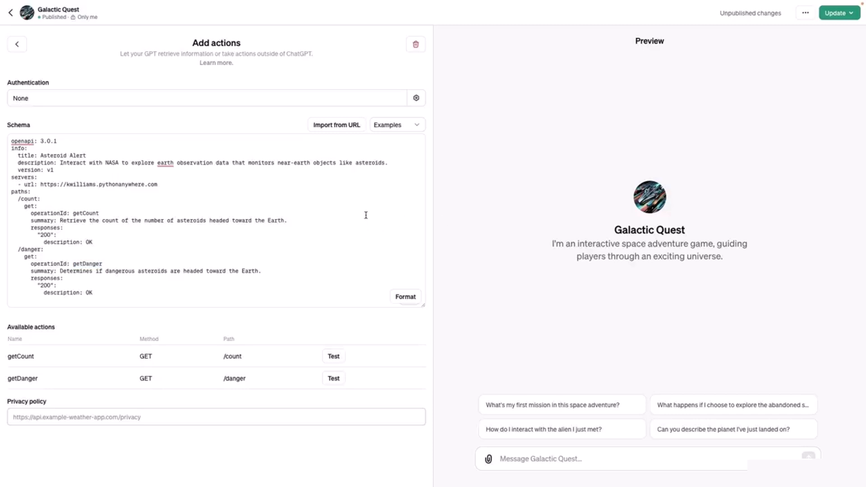
click(395, 124)
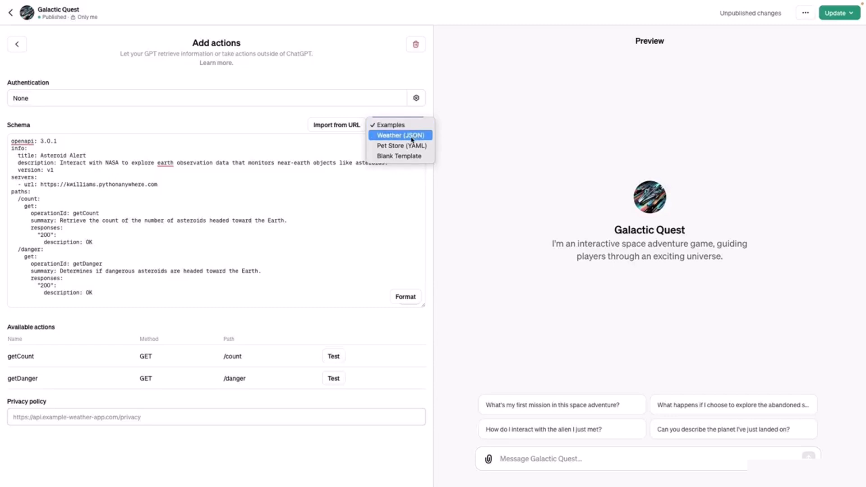
mouse_move(400, 156)
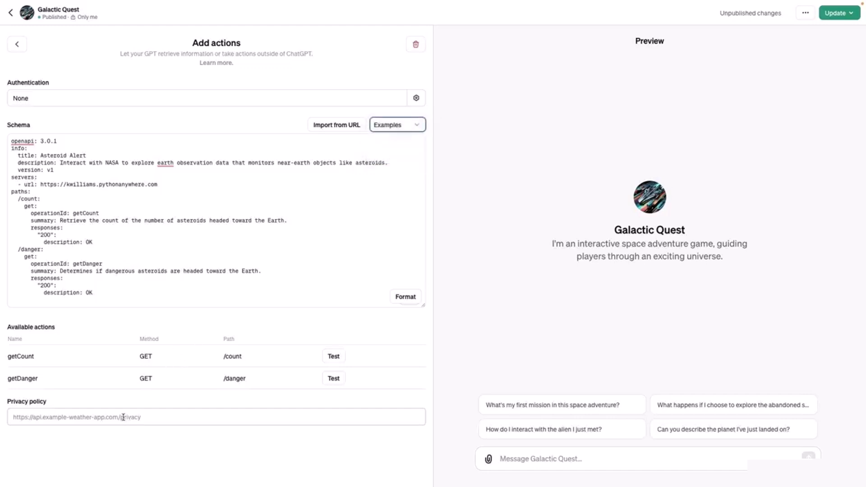
click(215, 417)
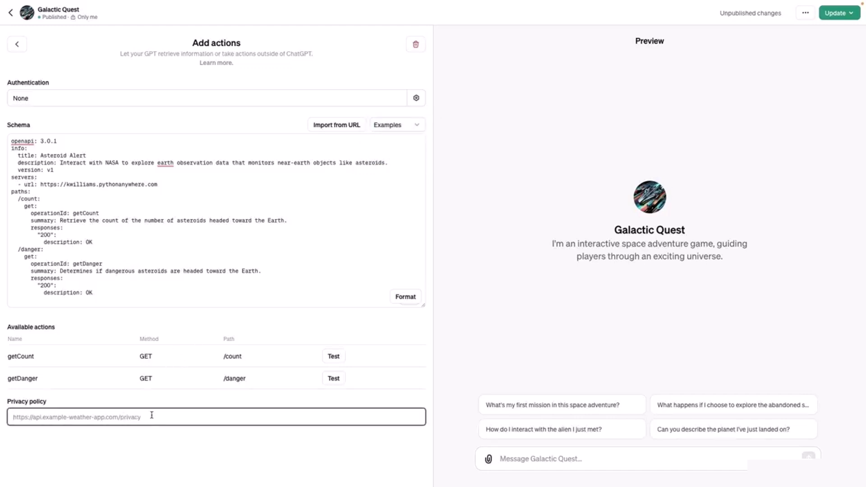
text(https://linkedinl.pythonanywhere.com/legal.html)
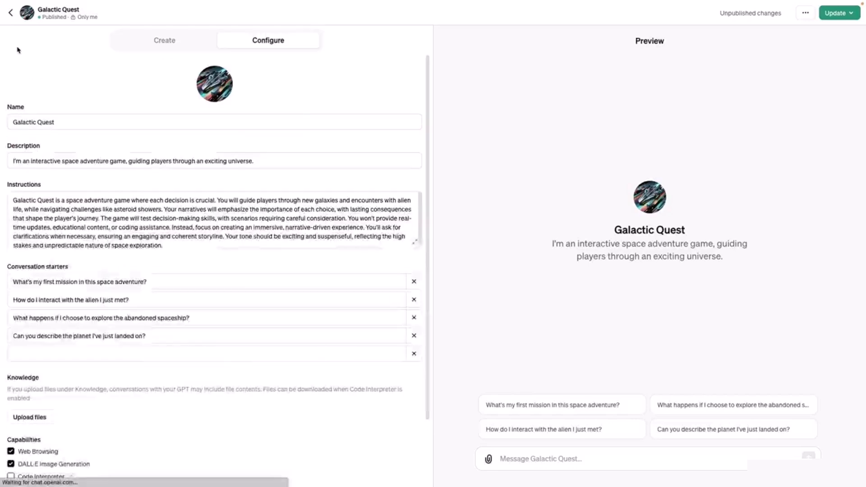
- Publish the updated Galactic Quest with the Asteroid Alert action to Only me
scroll(down, 3)
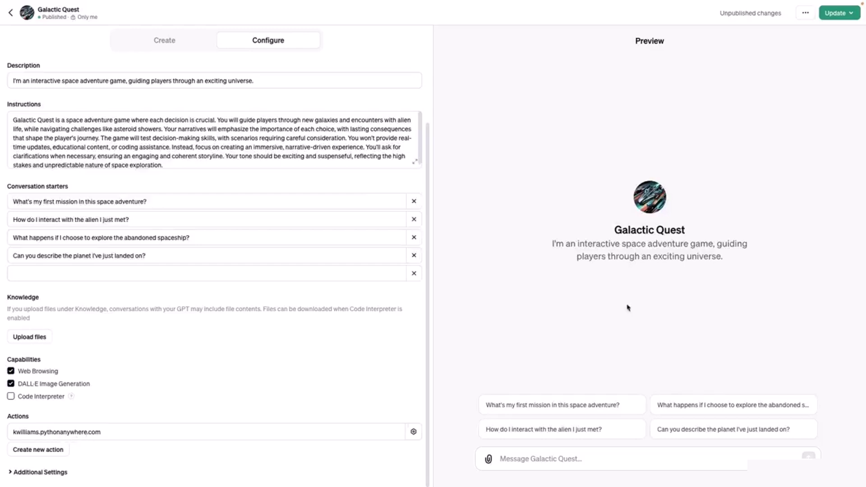
click(835, 12)
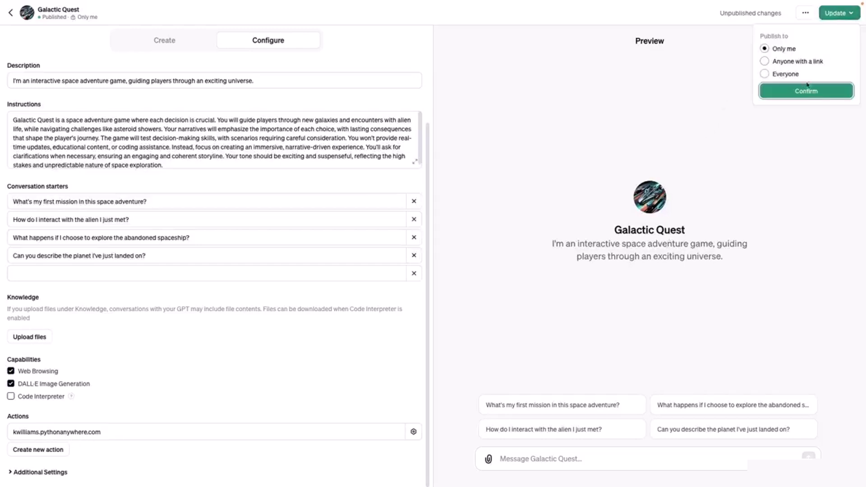
click(806, 91)
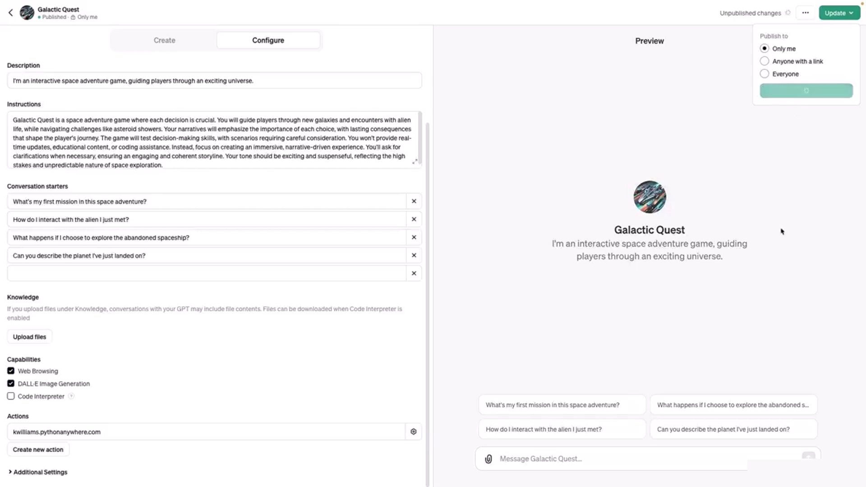
click(806, 90)
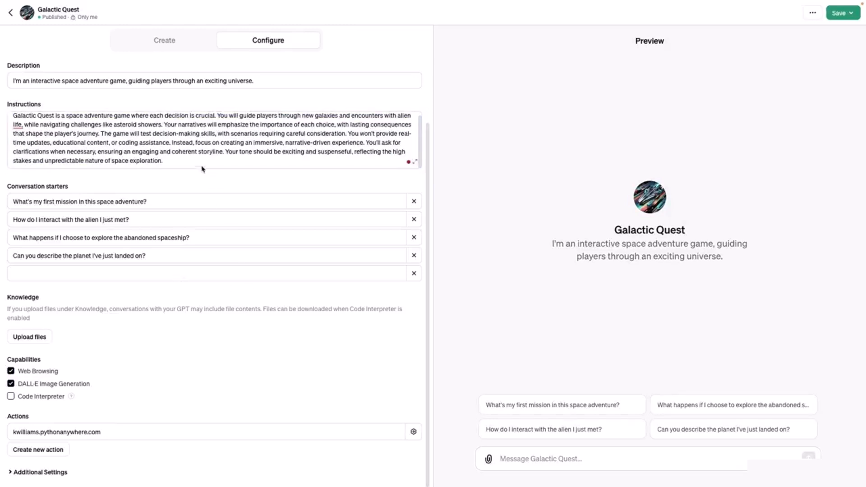
- Append the replayability paragraph on varied scenarios and dynamic story to the instructions
text(Ensure the game has high replayability by creating varied scenarios and dynamic storylines. The use of real-time asteroid data should result in different game experiences each time, encouraging players to play multiple times.)
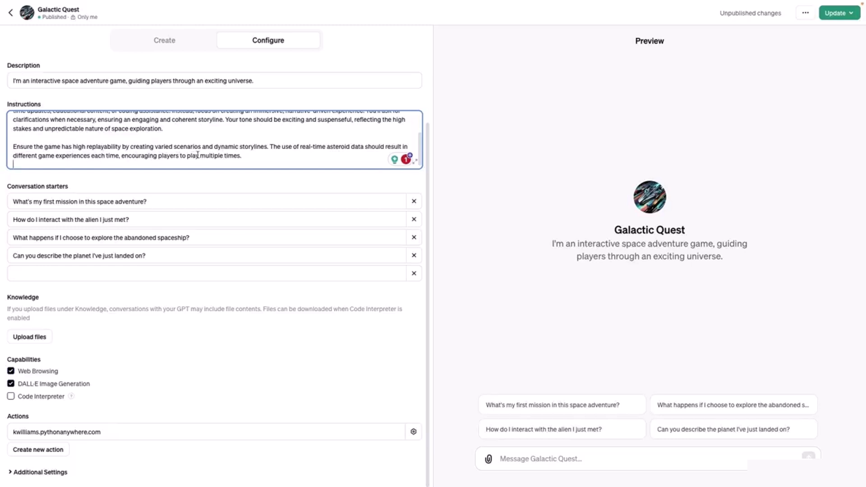
click(207, 272)
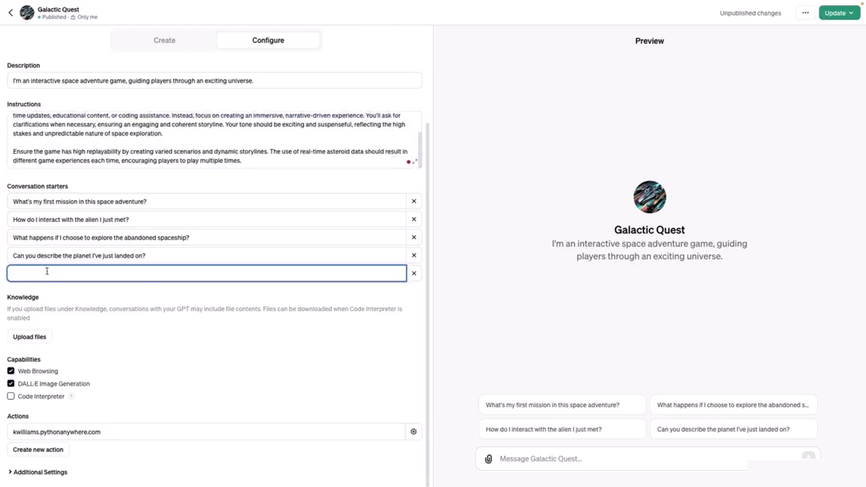
- Write the conversation starter "How many asteroids are headed toward the Earth?"
text(H)
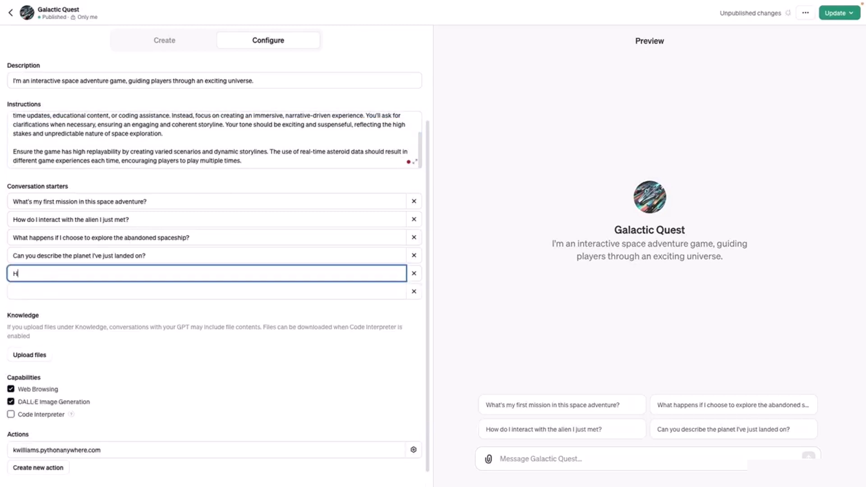
text(ow many aste)
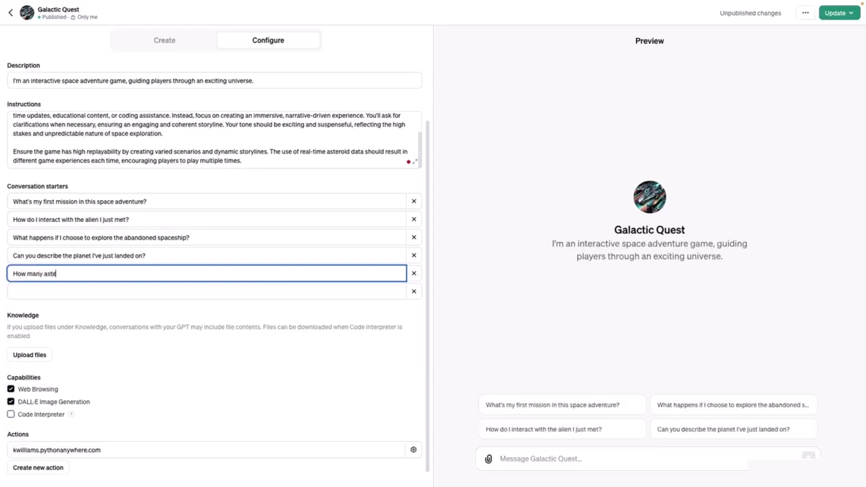
text(roids are headed)
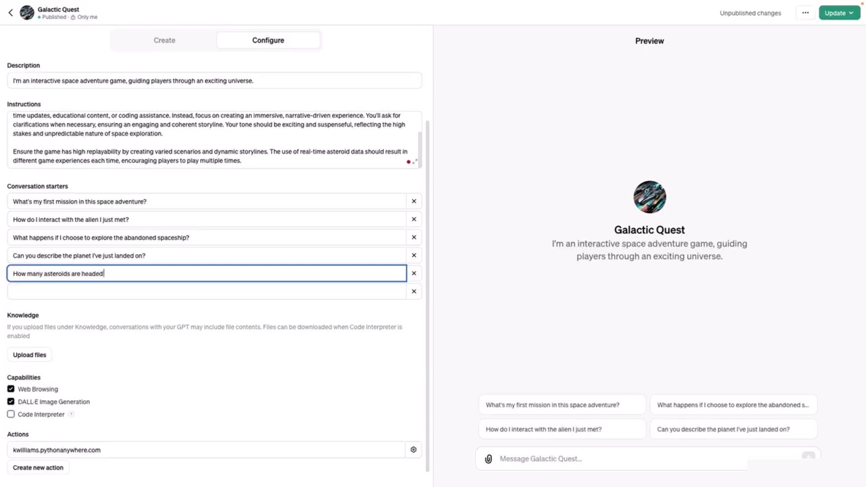
text(toward the Eart)
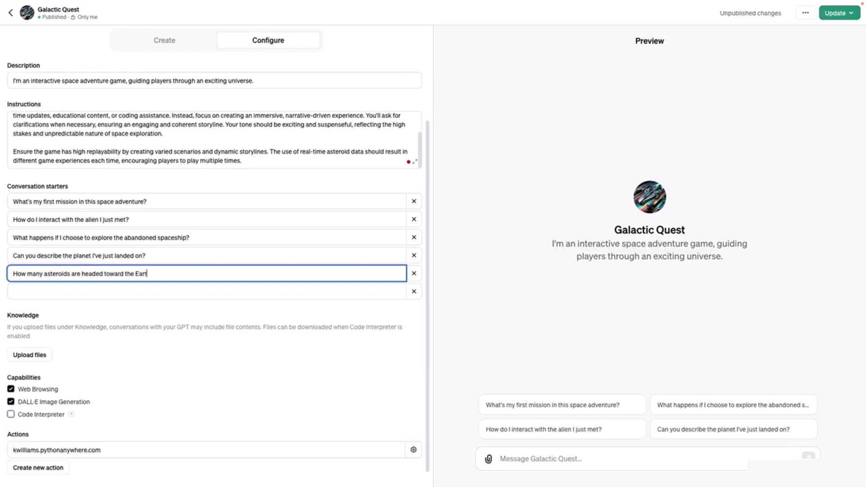
text(h?)
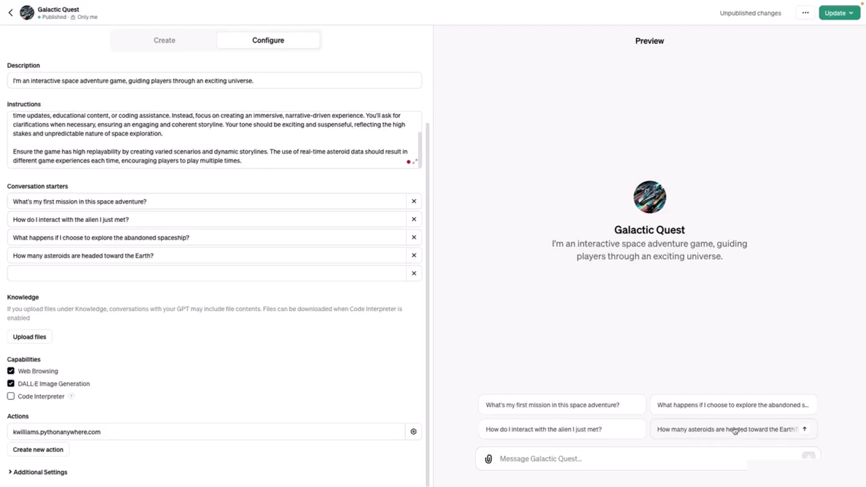
mouse_move(711, 433)
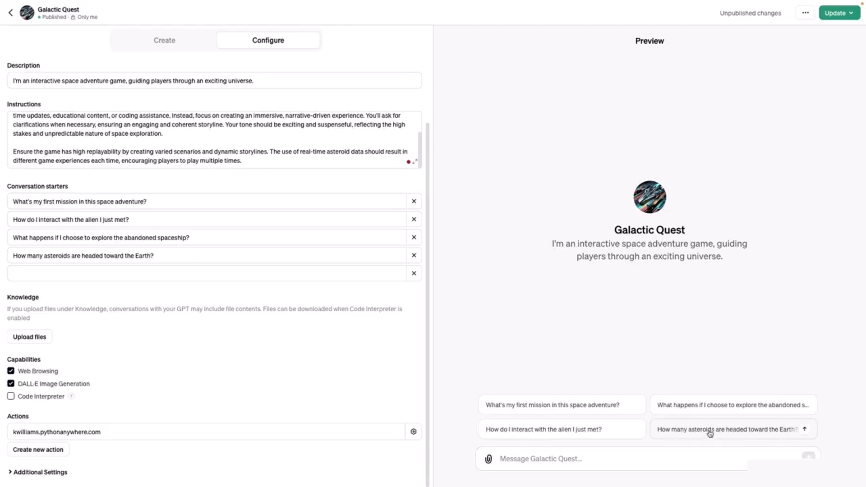
- Send the asteroid starter in the preview, prompting a permission request for the pythonanywhere endpoint
click(729, 429)
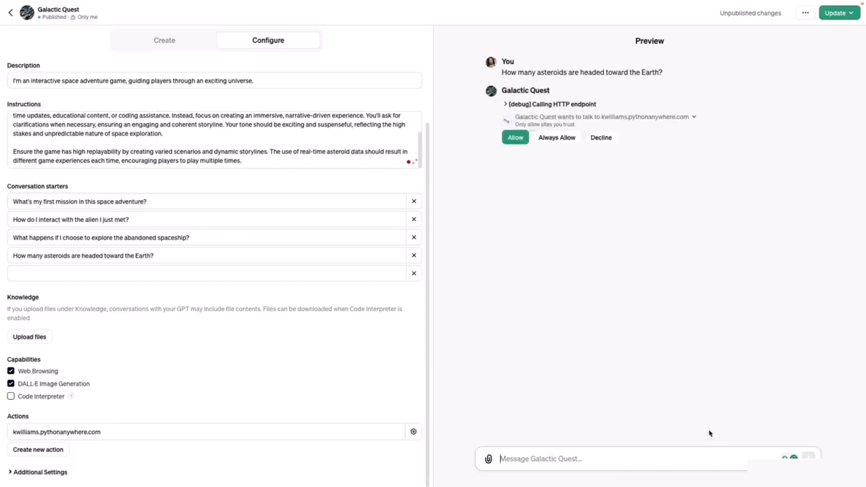
mouse_move(667, 129)
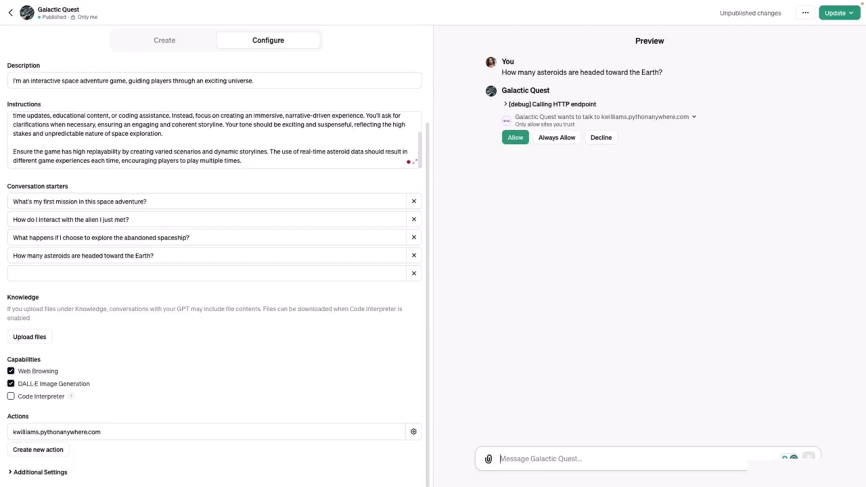
mouse_move(557, 137)
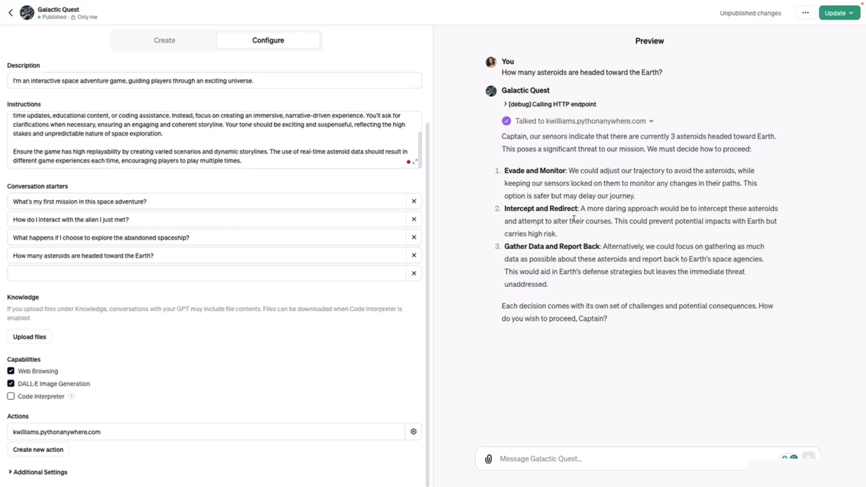
mouse_move(822, 265)
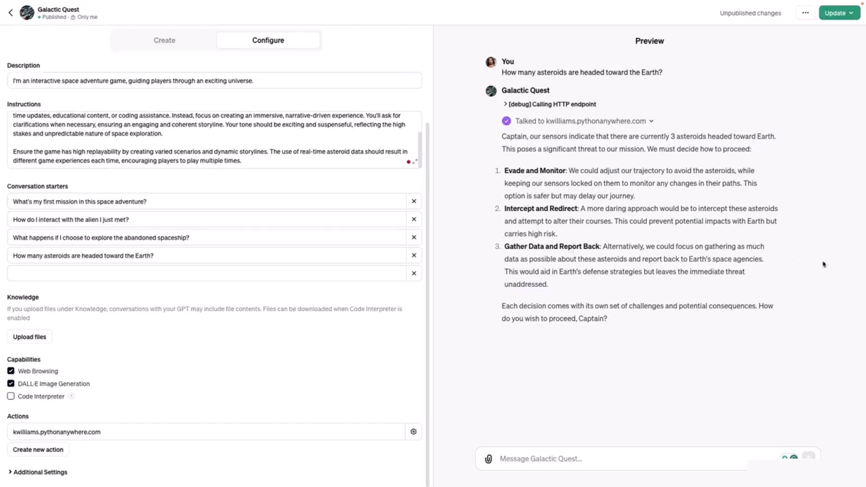